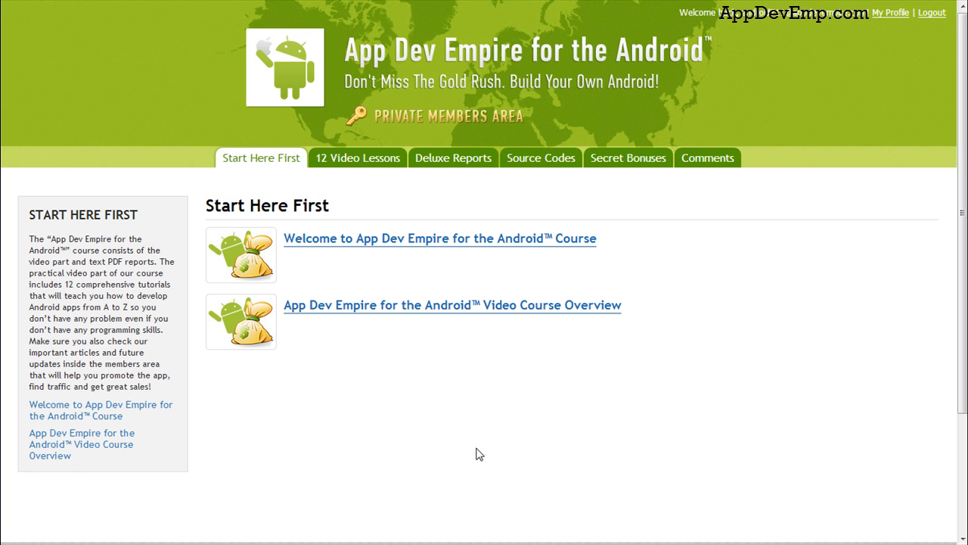
{"action": "mouse_move", "coordinate": [573, 339]}
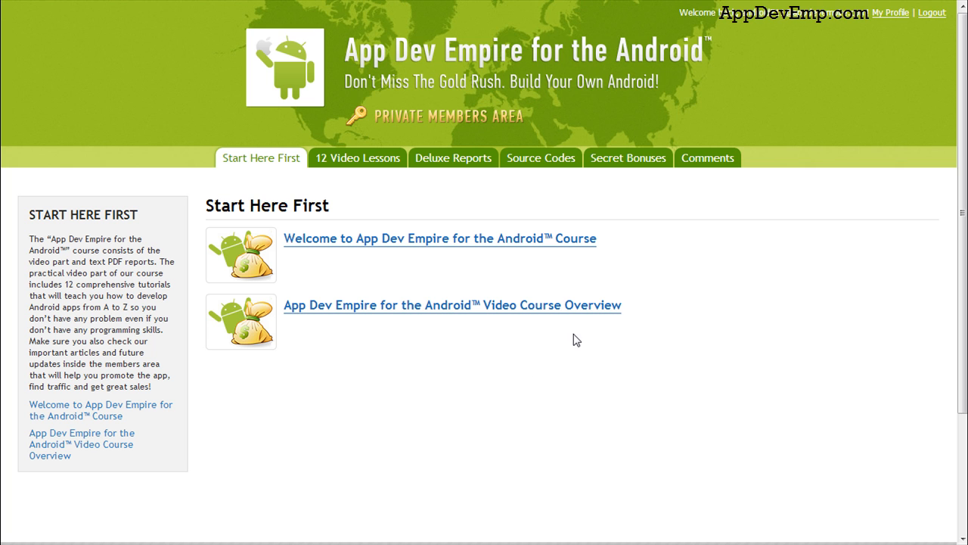
{"action": "mouse_move", "coordinate": [541, 421]}
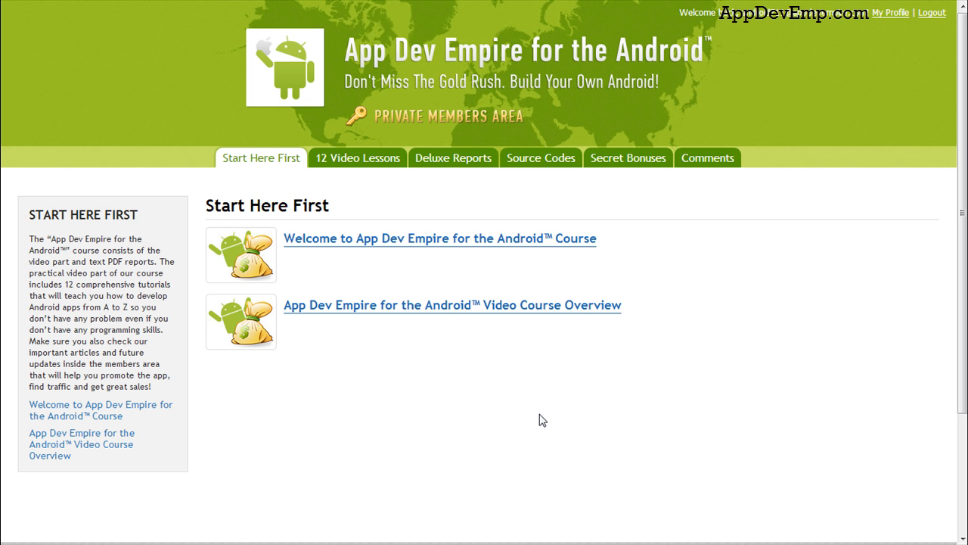
{"action": "mouse_move", "coordinate": [617, 309]}
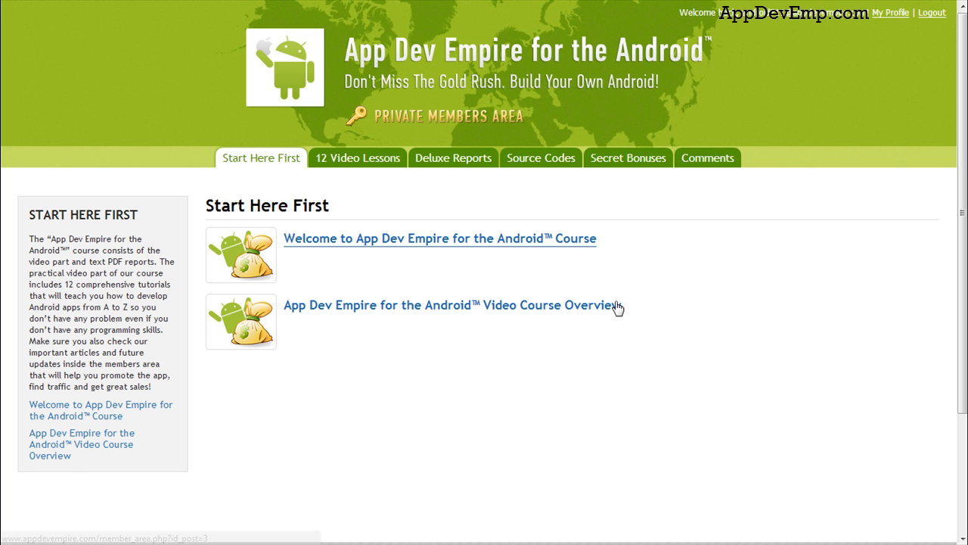
{"action": "mouse_move", "coordinate": [602, 420]}
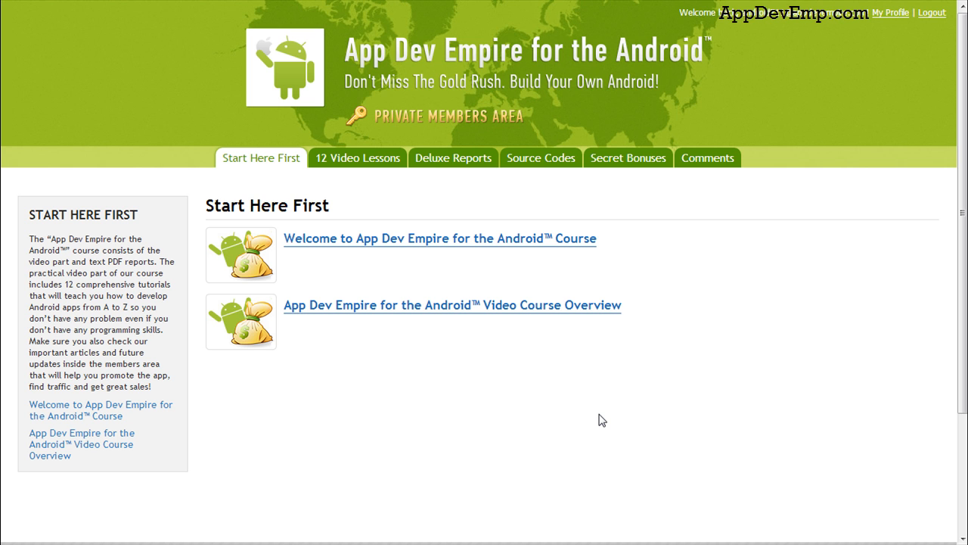
{"action": "mouse_move", "coordinate": [477, 421]}
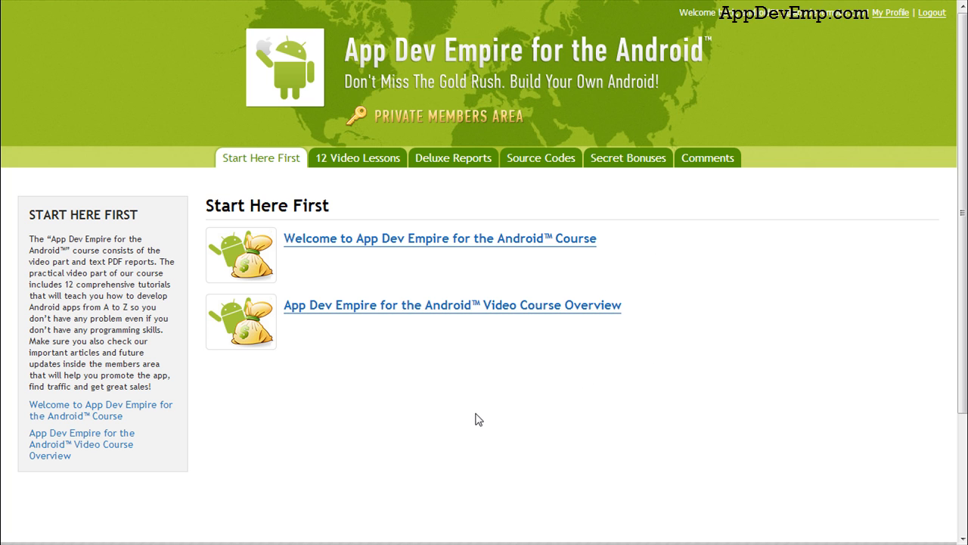
{"action": "mouse_move", "coordinate": [360, 167]}
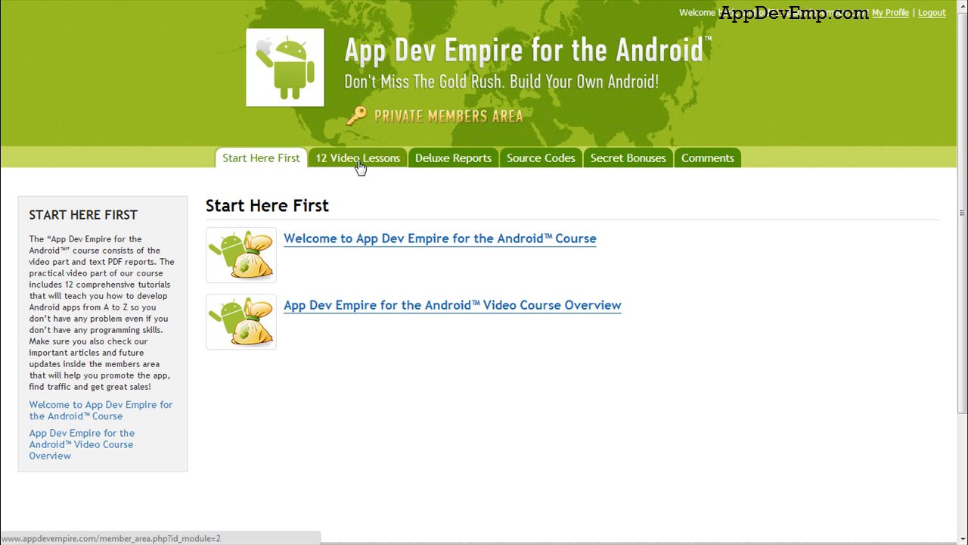
- Go to Video Lesson 1 from the 12 Video Lessons list and scroll through its video players
{"action": "left_click", "coordinate": [356, 158]}
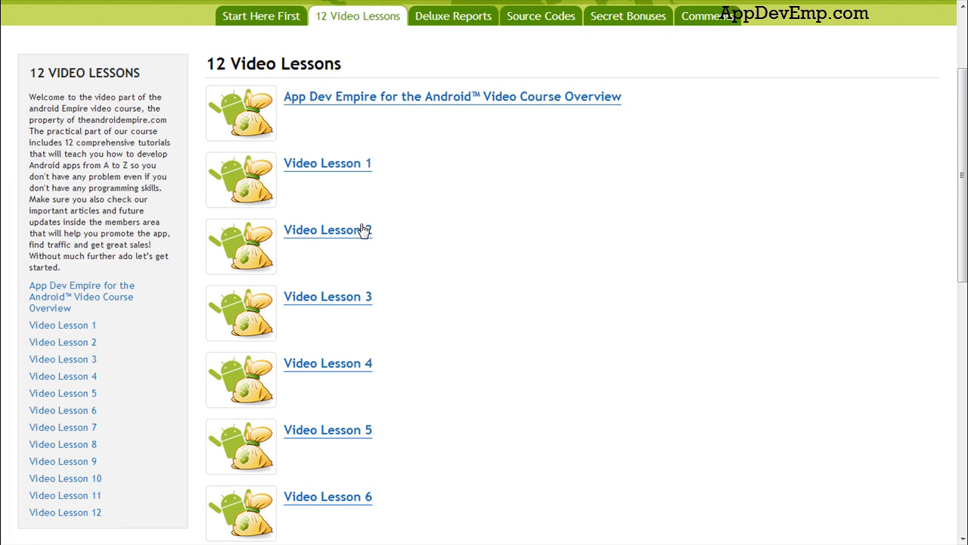
{"action": "scroll", "scroll_direction": "down", "scroll_amount": 3}
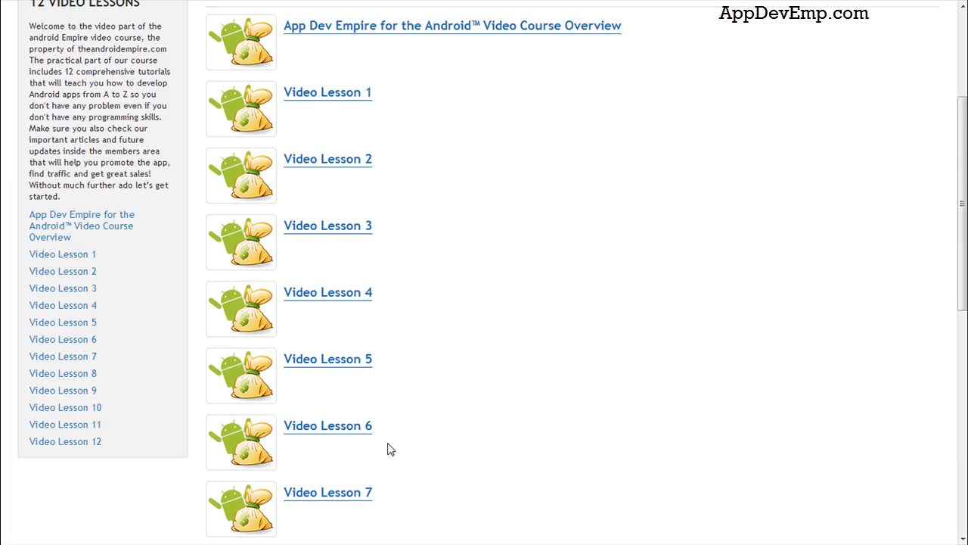
{"action": "left_click", "coordinate": [326, 92]}
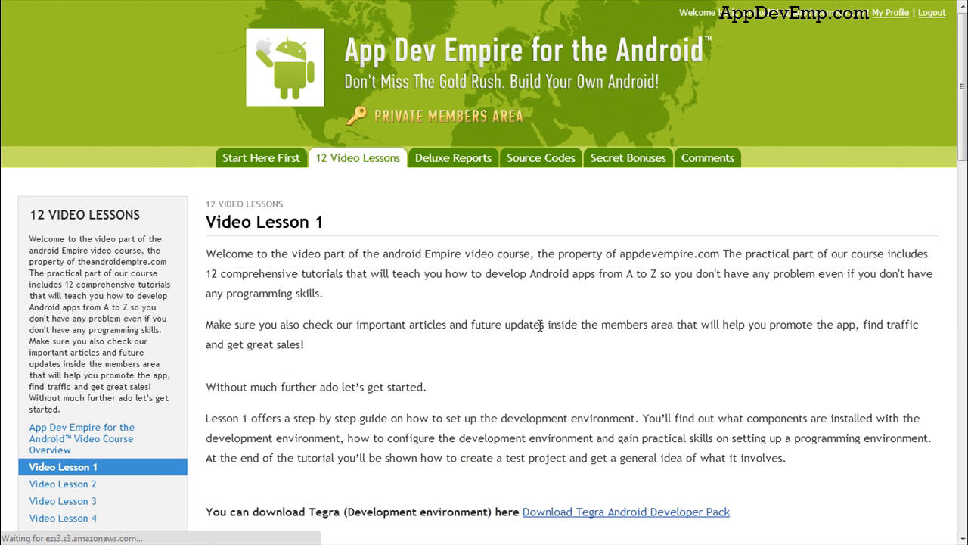
{"action": "scroll", "scroll_direction": "down", "scroll_amount": 3}
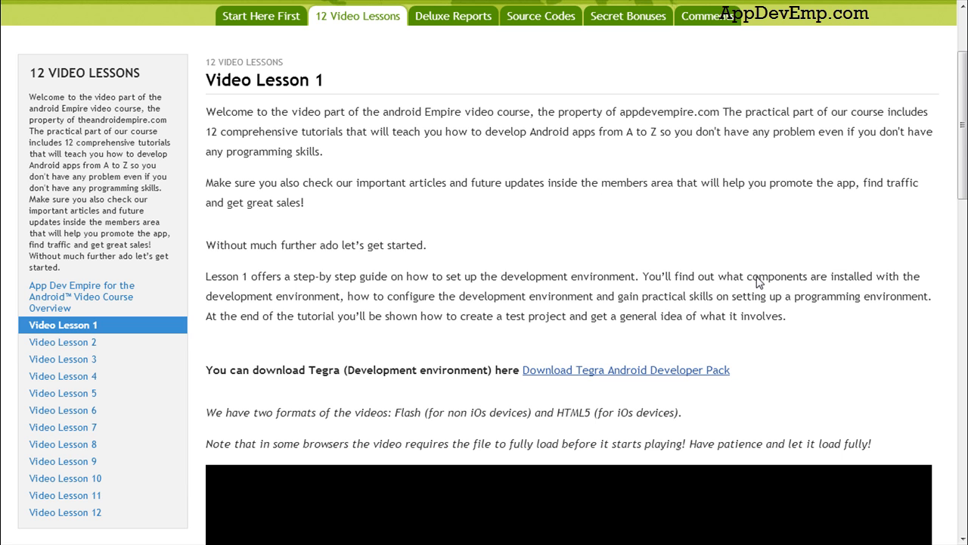
{"action": "scroll", "scroll_direction": "down", "scroll_amount": 3}
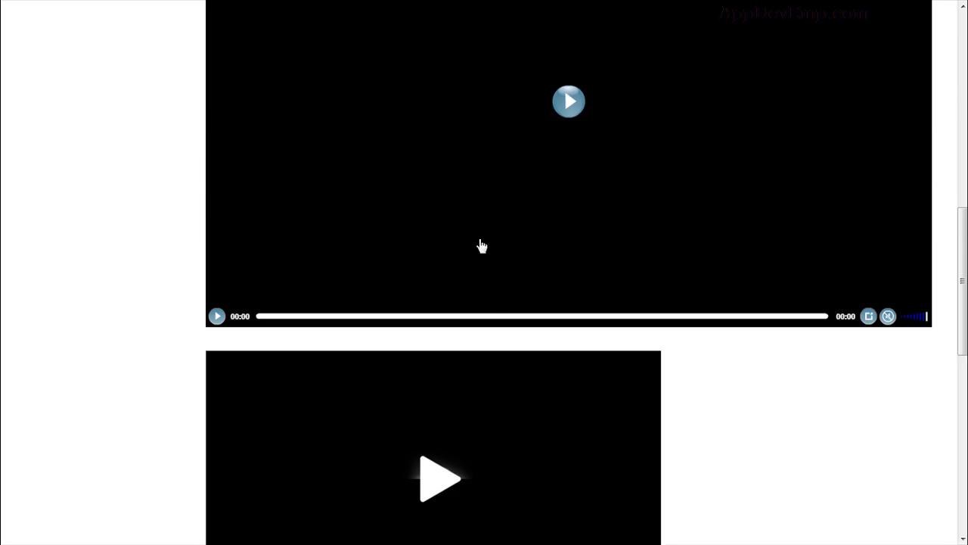
{"action": "scroll", "scroll_direction": "down", "scroll_amount": 3}
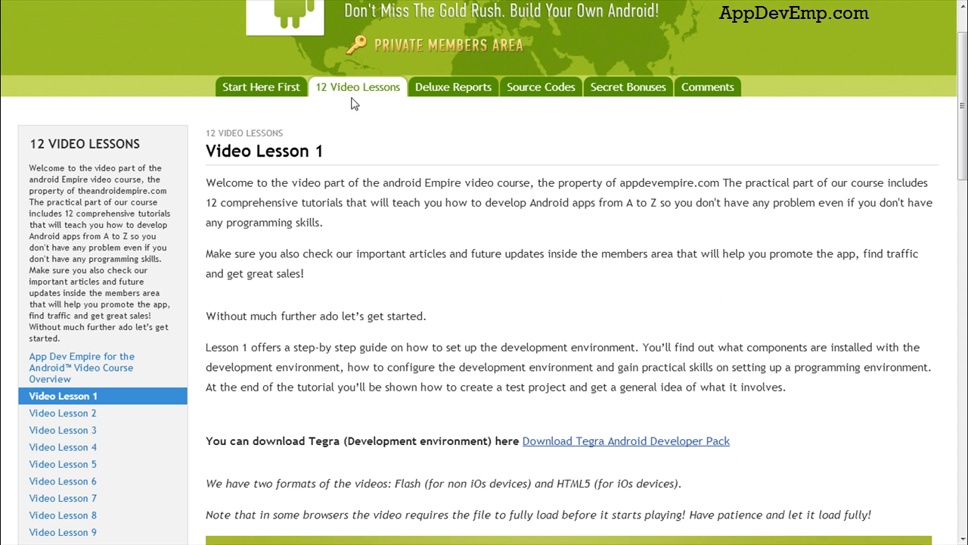
- View the Deluxe Reports page with its four app-category and monetization reports
{"action": "left_click", "coordinate": [454, 86]}
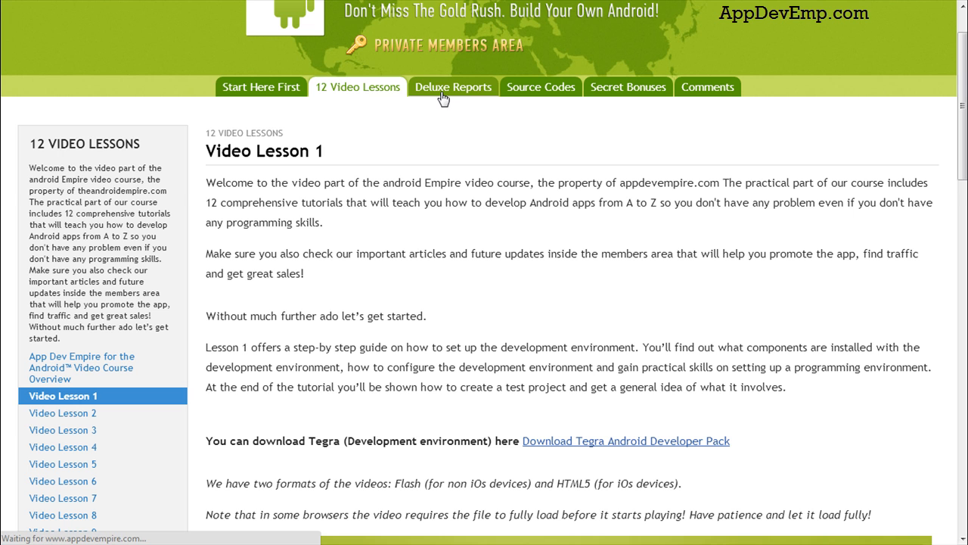
{"action": "left_click", "coordinate": [454, 87]}
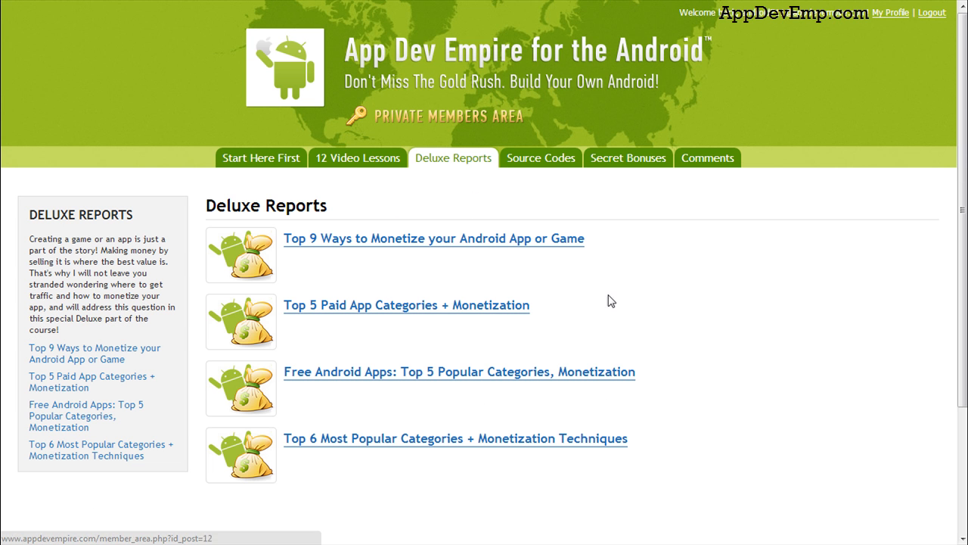
{"action": "mouse_move", "coordinate": [575, 265]}
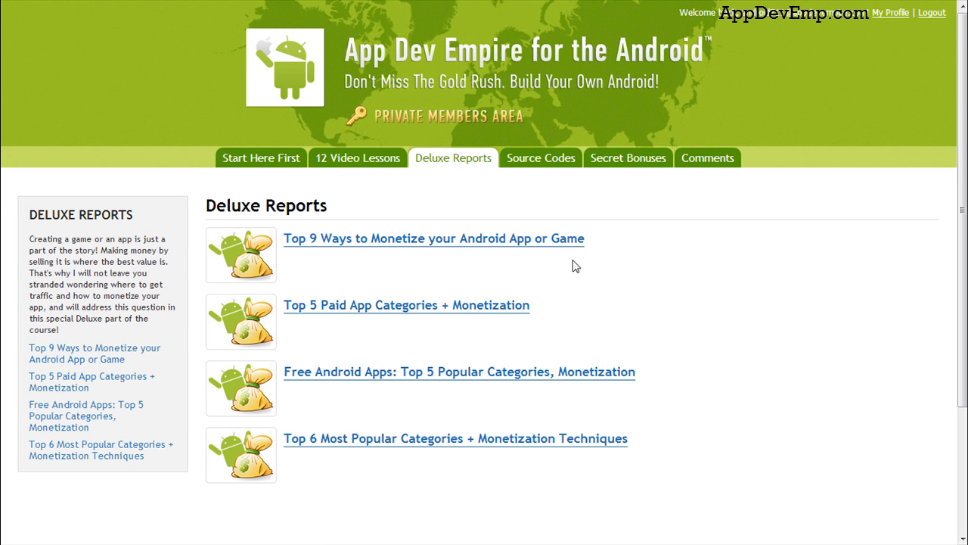
{"action": "mouse_move", "coordinate": [573, 292]}
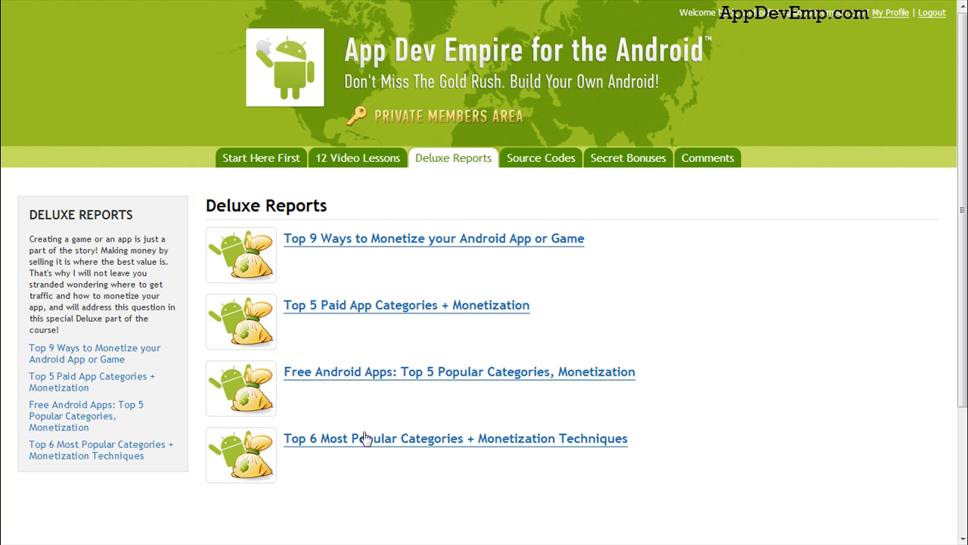
{"action": "mouse_move", "coordinate": [685, 375]}
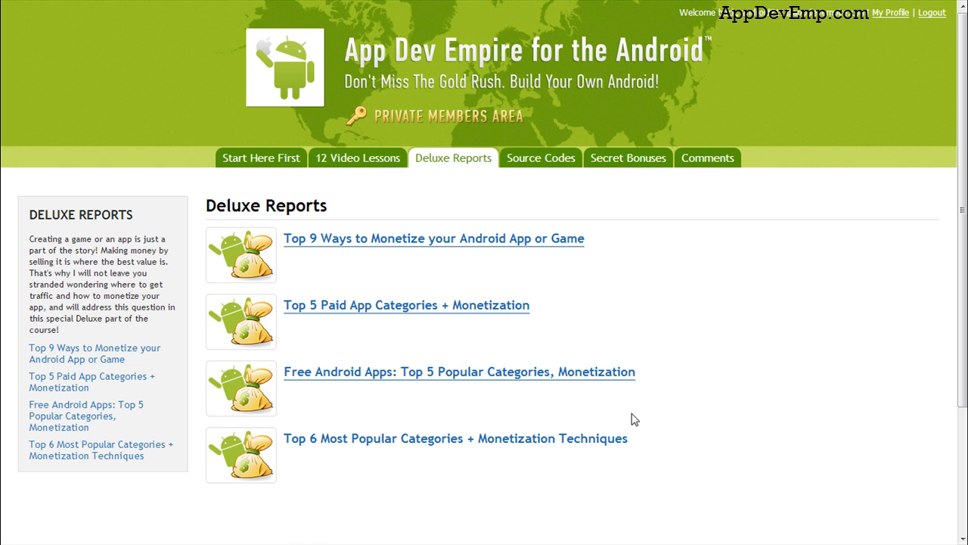
{"action": "left_click", "coordinate": [542, 157]}
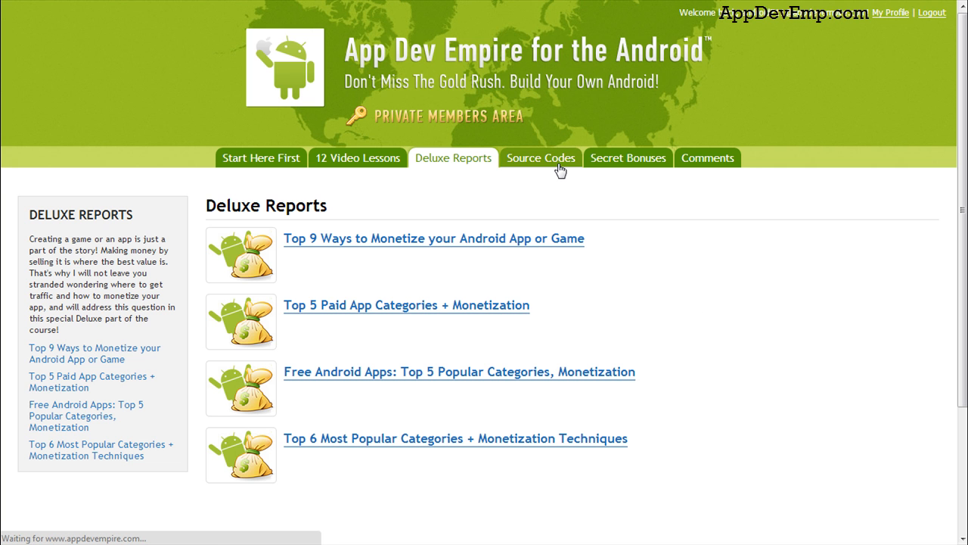
- Reach the Download The Source Codes page from the Source Codes section
{"action": "left_click", "coordinate": [540, 157]}
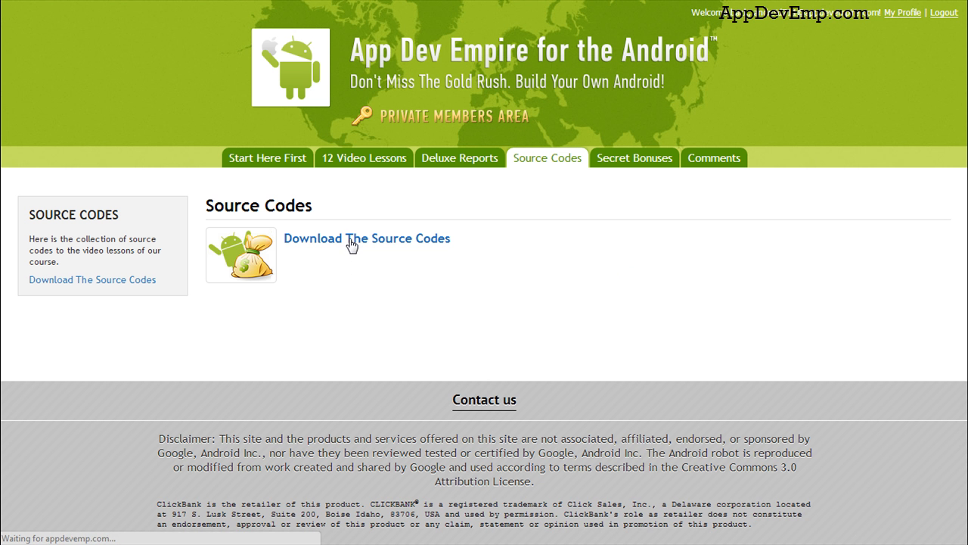
{"action": "left_click", "coordinate": [366, 240]}
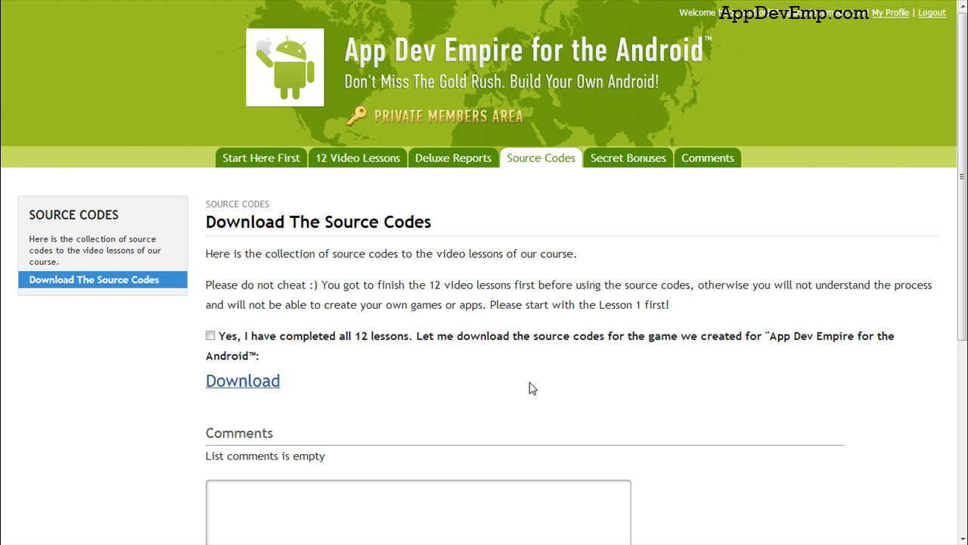
{"action": "mouse_move", "coordinate": [526, 395]}
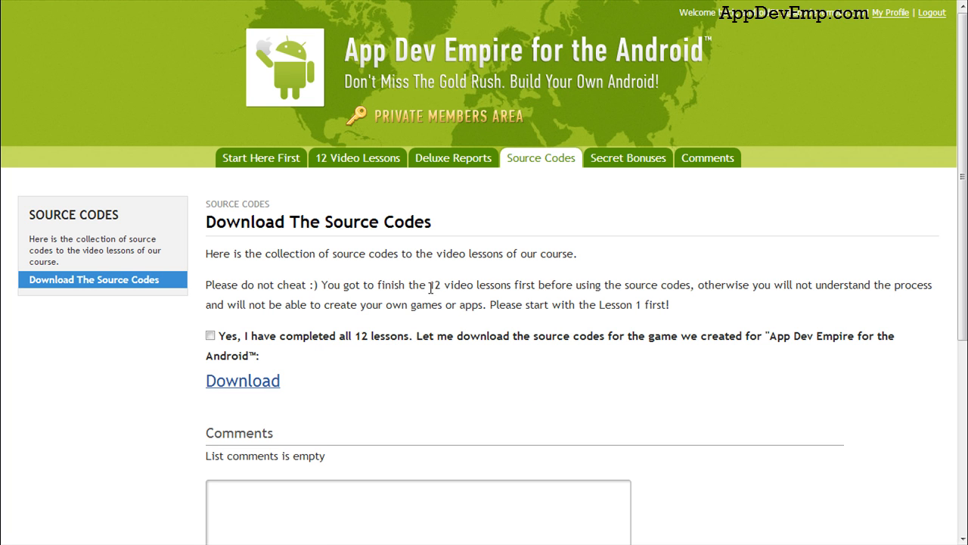
{"action": "left_click_drag", "start_coordinate": [429, 284], "coordinate": [521, 285]}
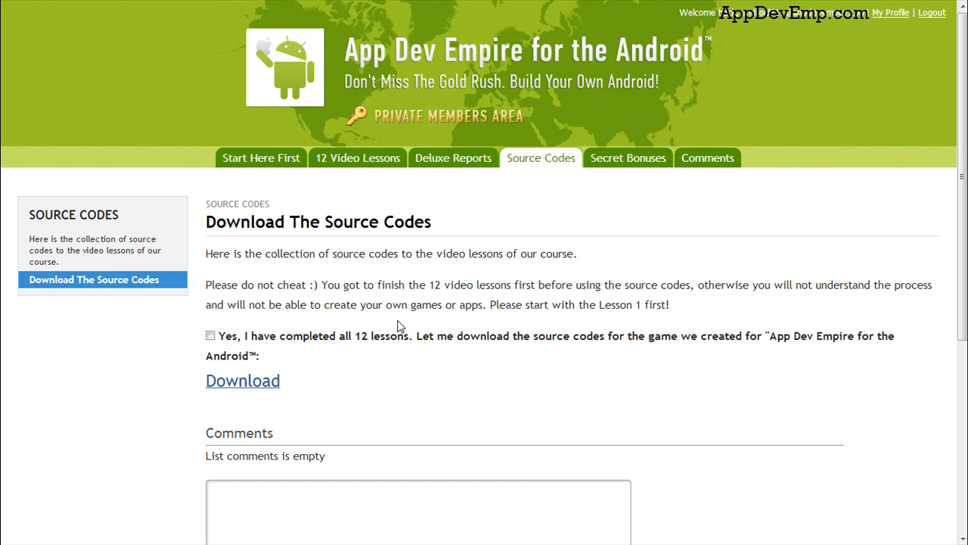
{"action": "mouse_move", "coordinate": [620, 386]}
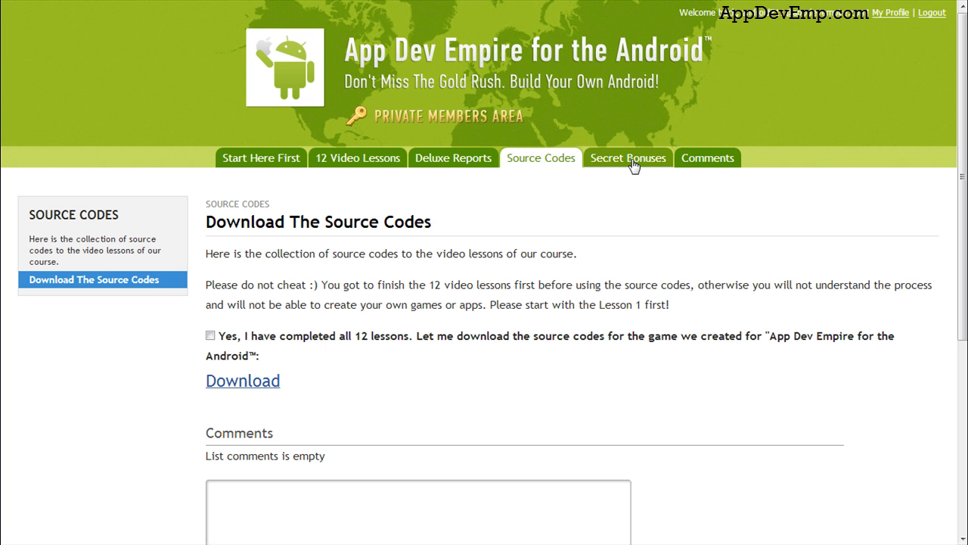
- View the Secret Bonuses page announcing the 26 May 2013 bonus module
{"action": "left_click", "coordinate": [626, 158]}
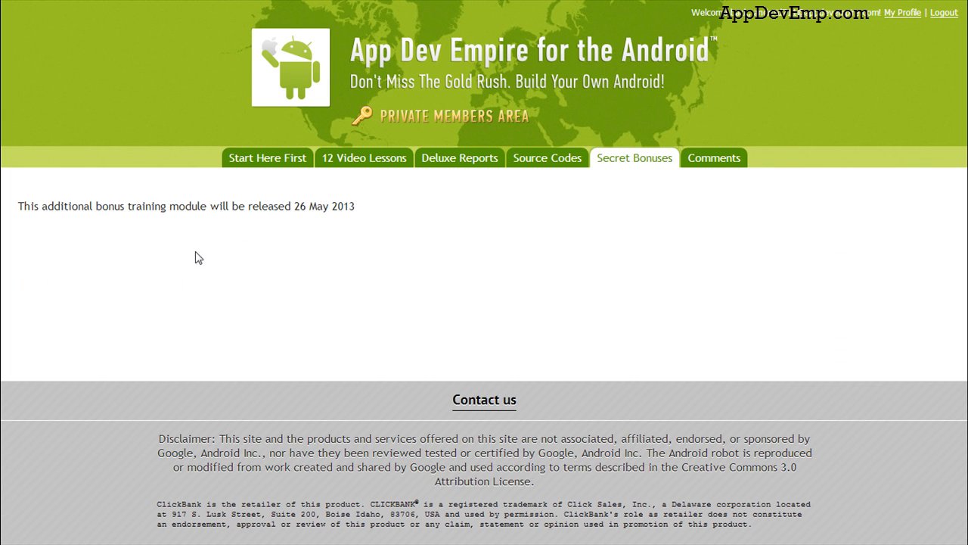
{"action": "mouse_move", "coordinate": [56, 230]}
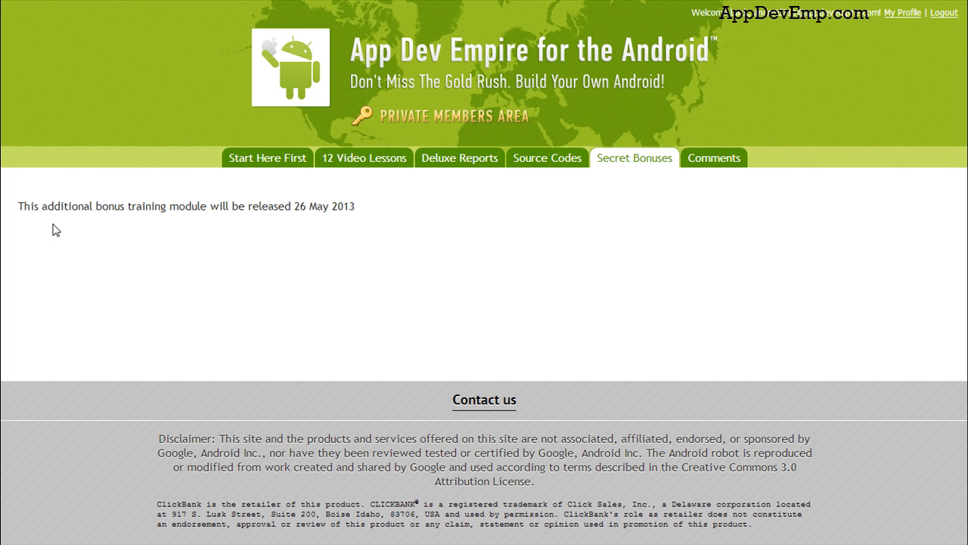
{"action": "mouse_move", "coordinate": [203, 241]}
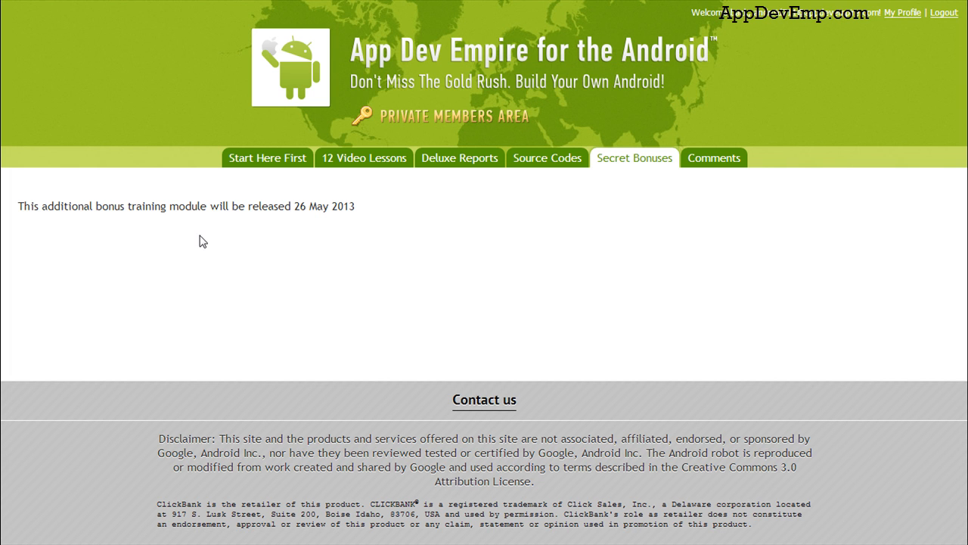
{"action": "mouse_move", "coordinate": [357, 233]}
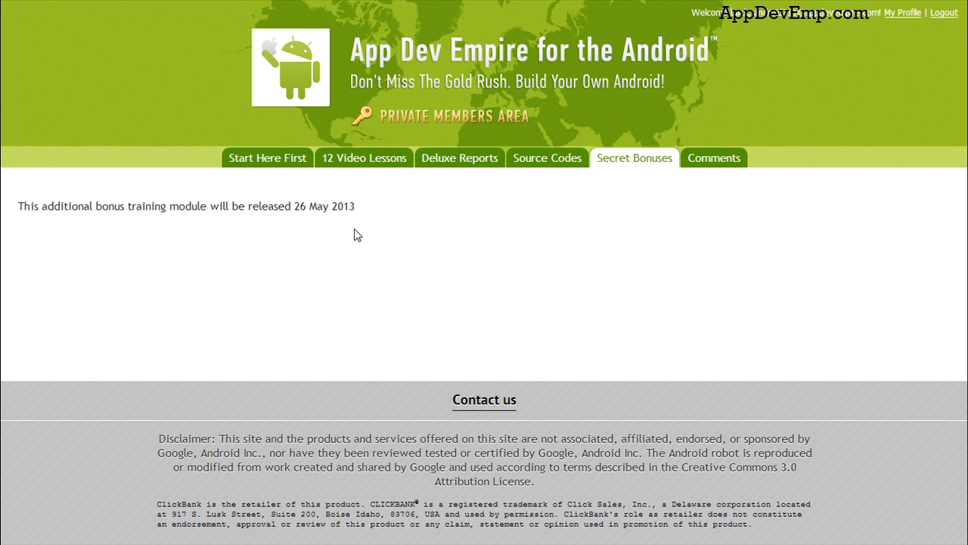
{"action": "mouse_move", "coordinate": [344, 228]}
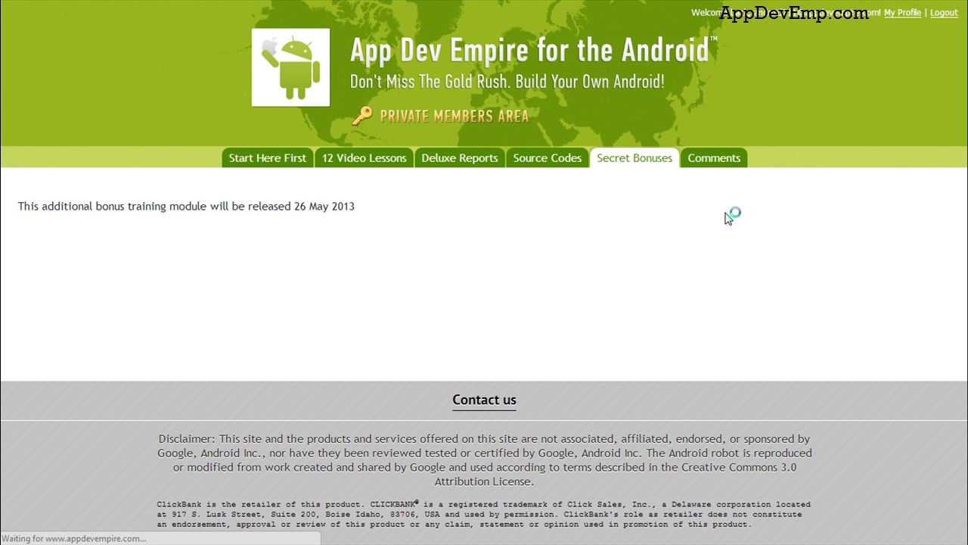
- Browse the Comments page listing member feedback on the course and lessons
{"action": "left_click", "coordinate": [714, 158]}
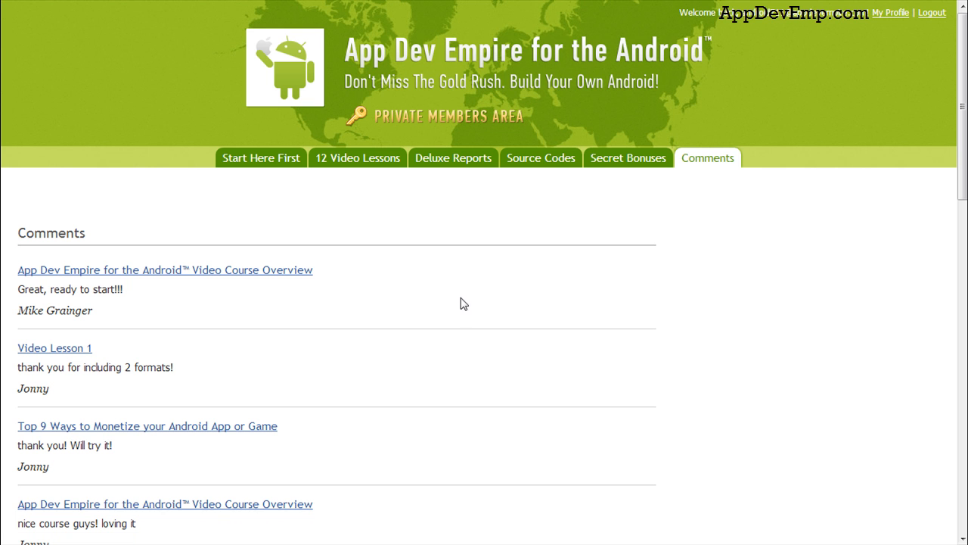
{"action": "mouse_move", "coordinate": [469, 304]}
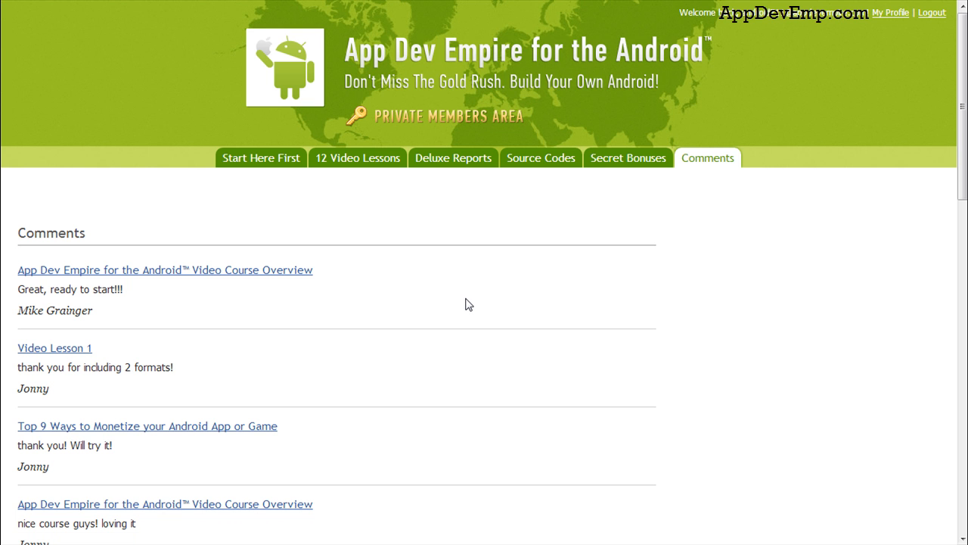
{"action": "scroll", "scroll_direction": "down", "scroll_amount": 3}
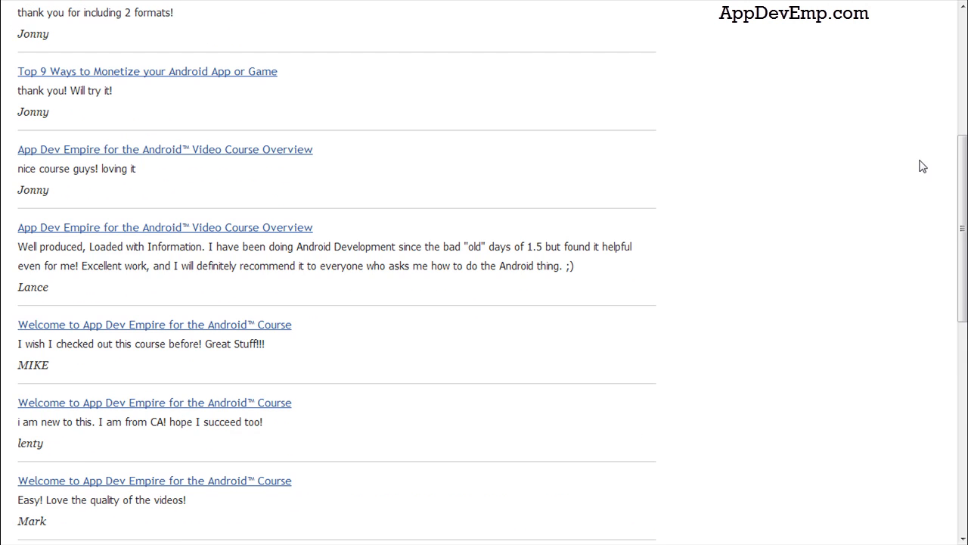
{"action": "scroll", "scroll_direction": "up", "scroll_amount": 3}
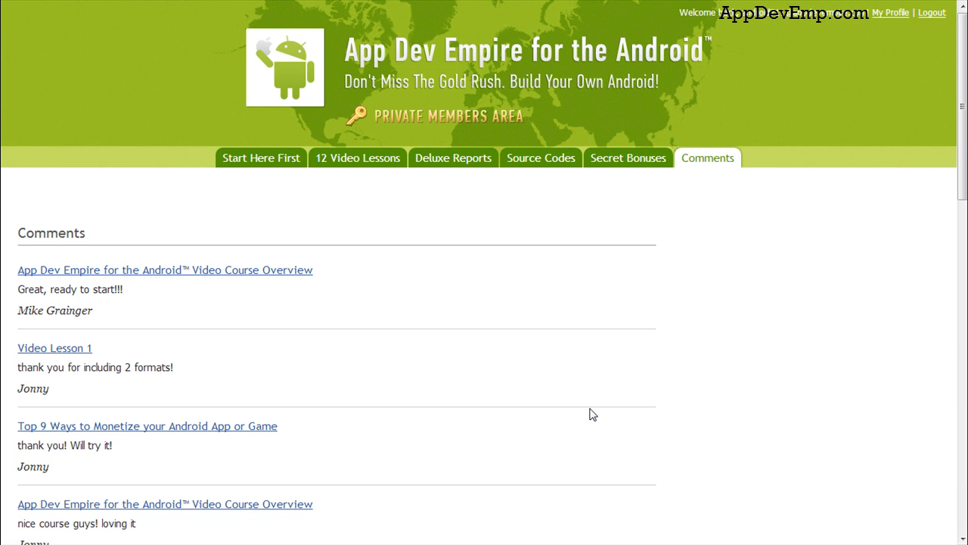